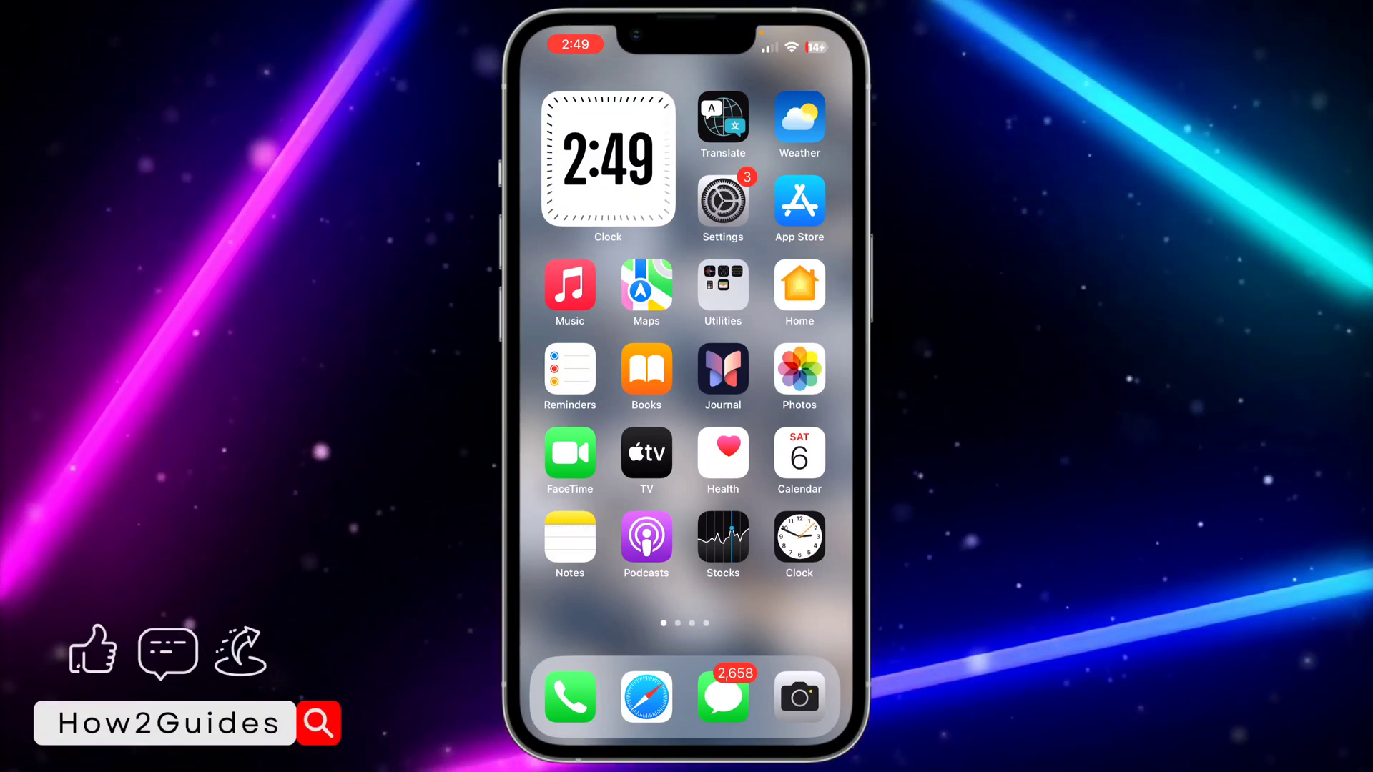
- Open the Notes app, then switch over to the Shortcuts app
click(569, 545)
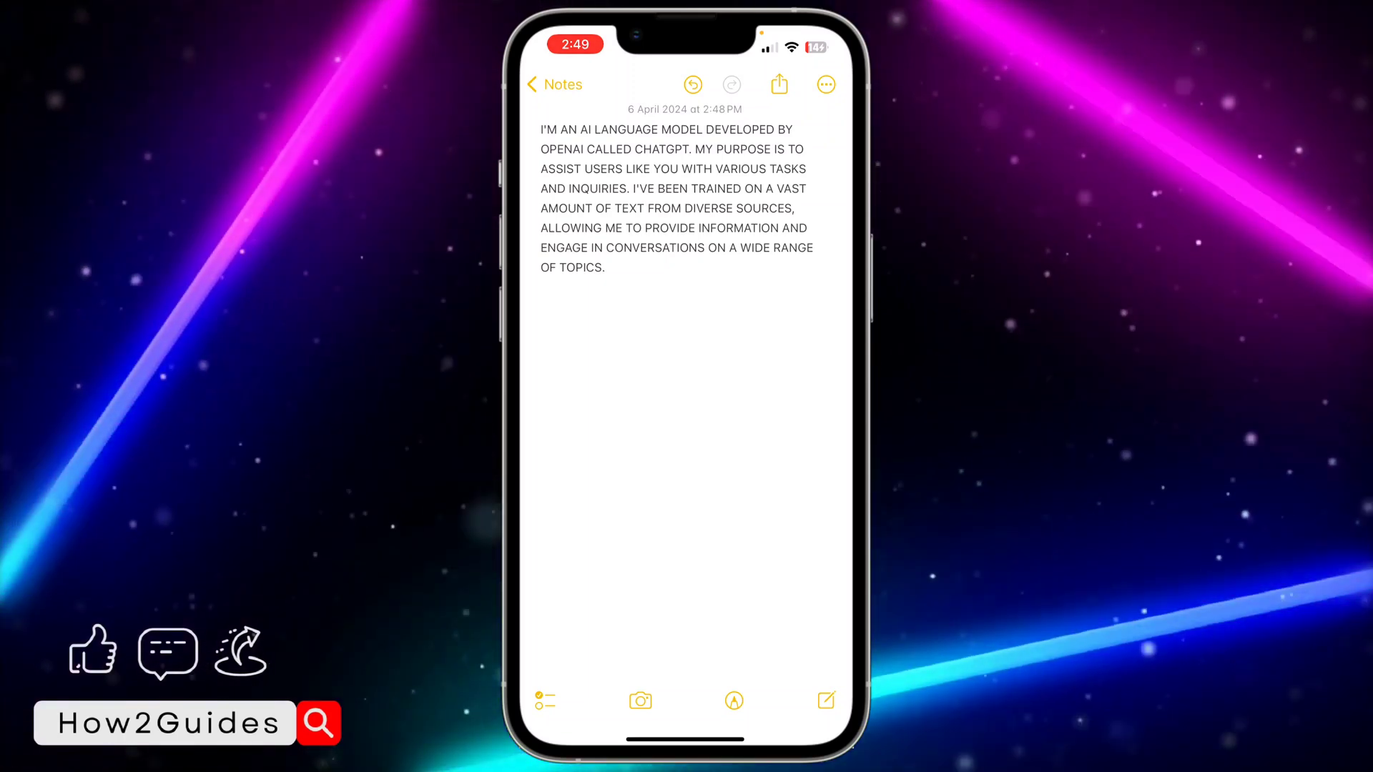
click(729, 207)
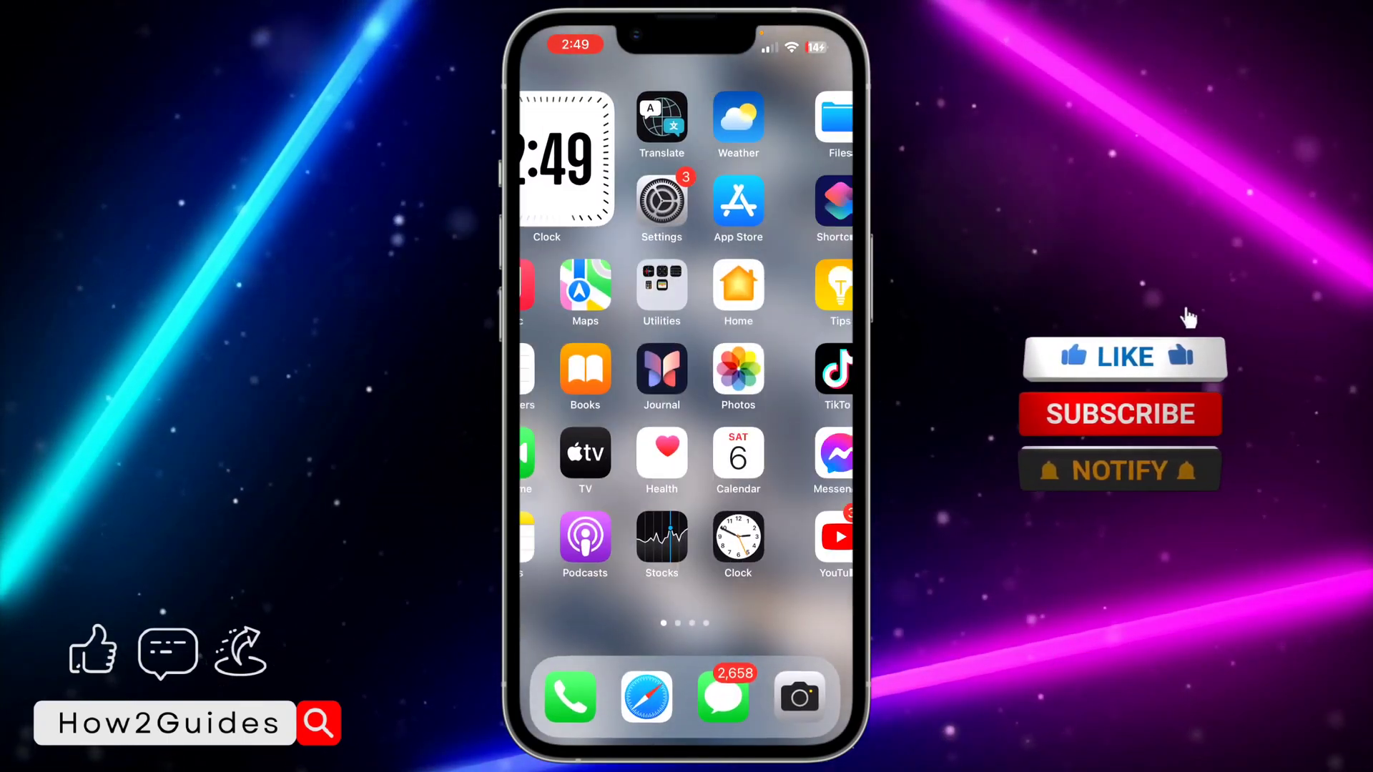
click(831, 207)
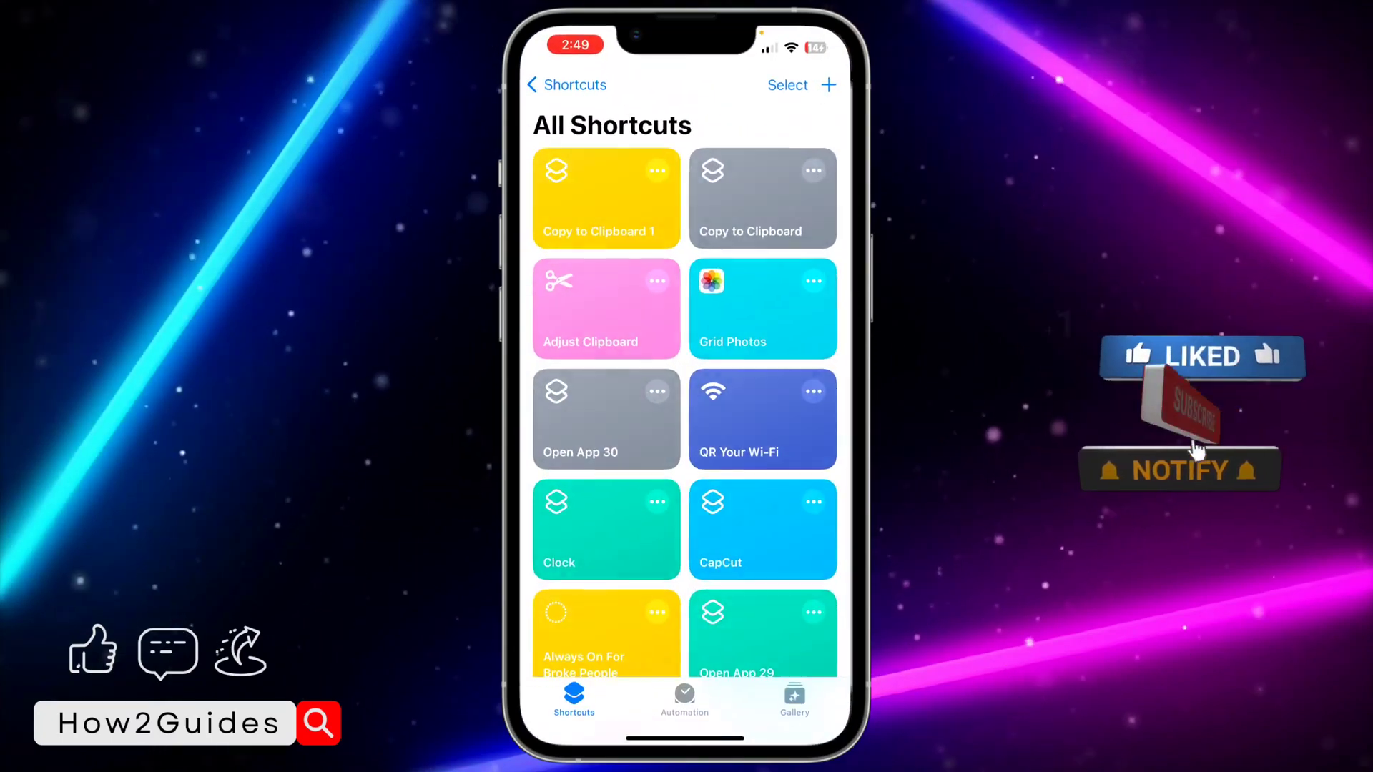
click(606, 197)
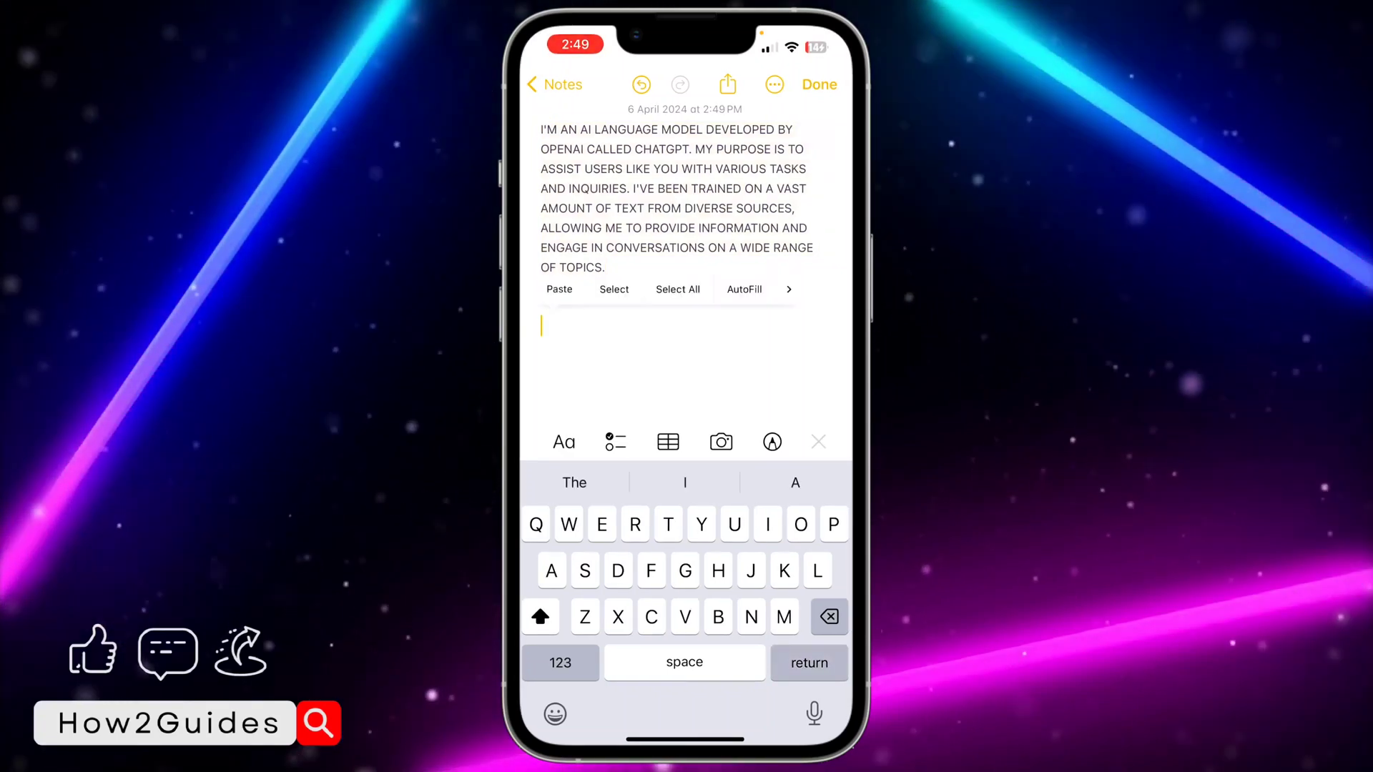
click(558, 289)
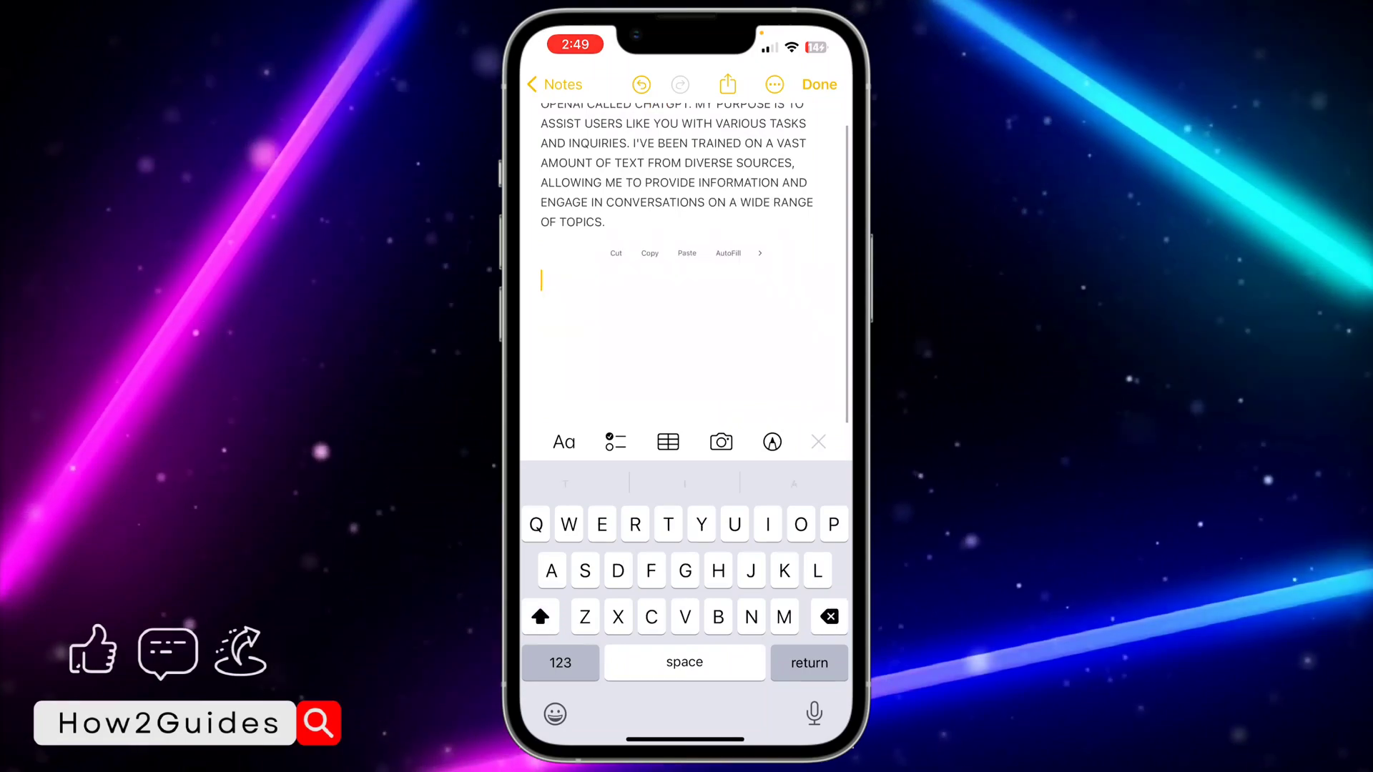
click(817, 85)
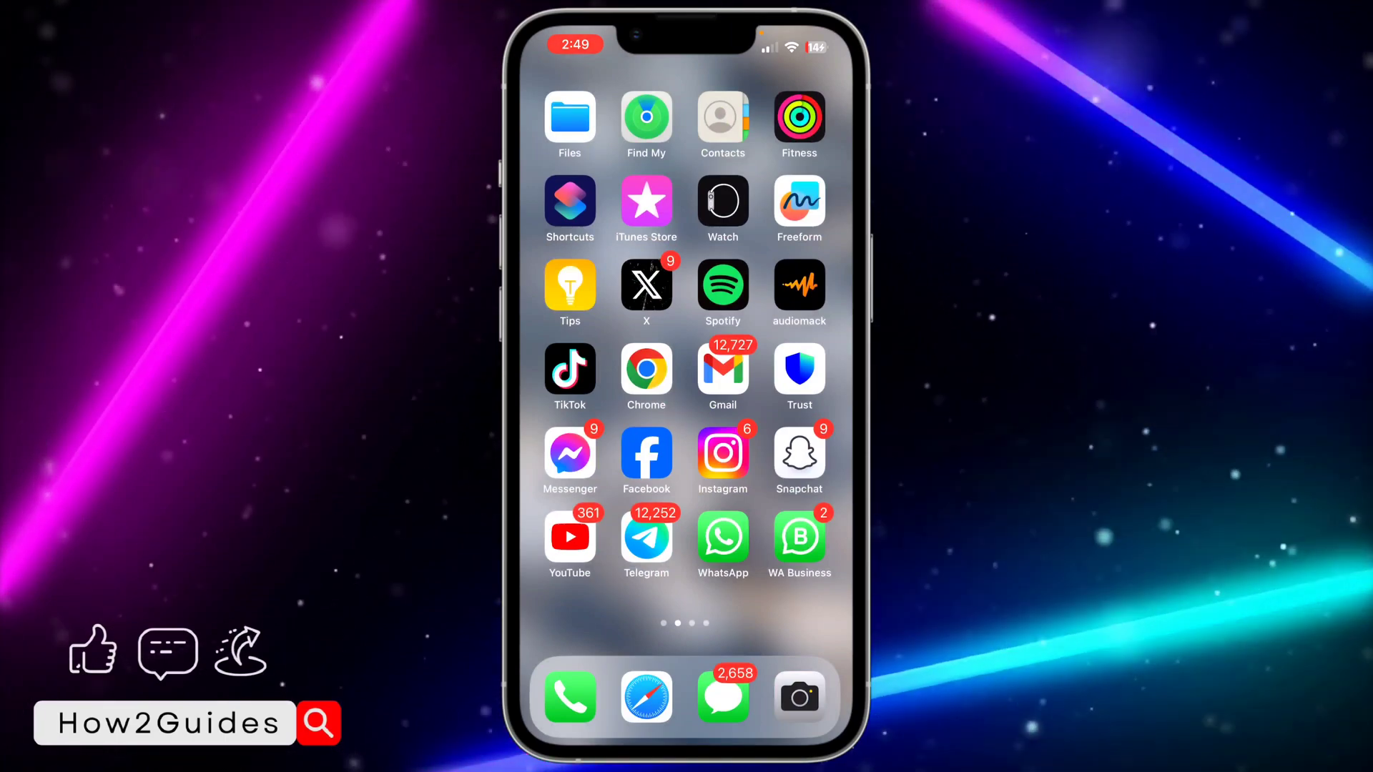
- Open Shortcuts from the second home-screen page and start a new shortcut with +
scroll(left, 3)
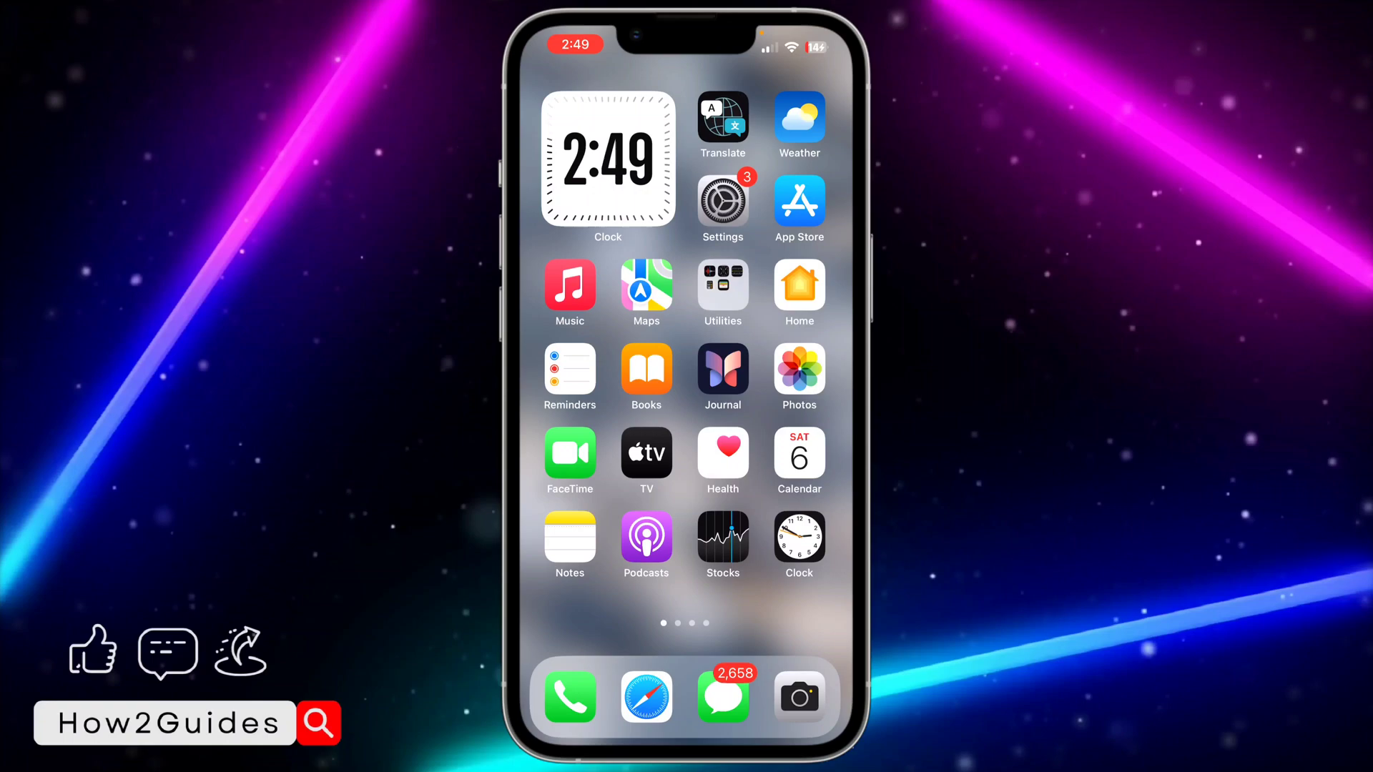
click(798, 200)
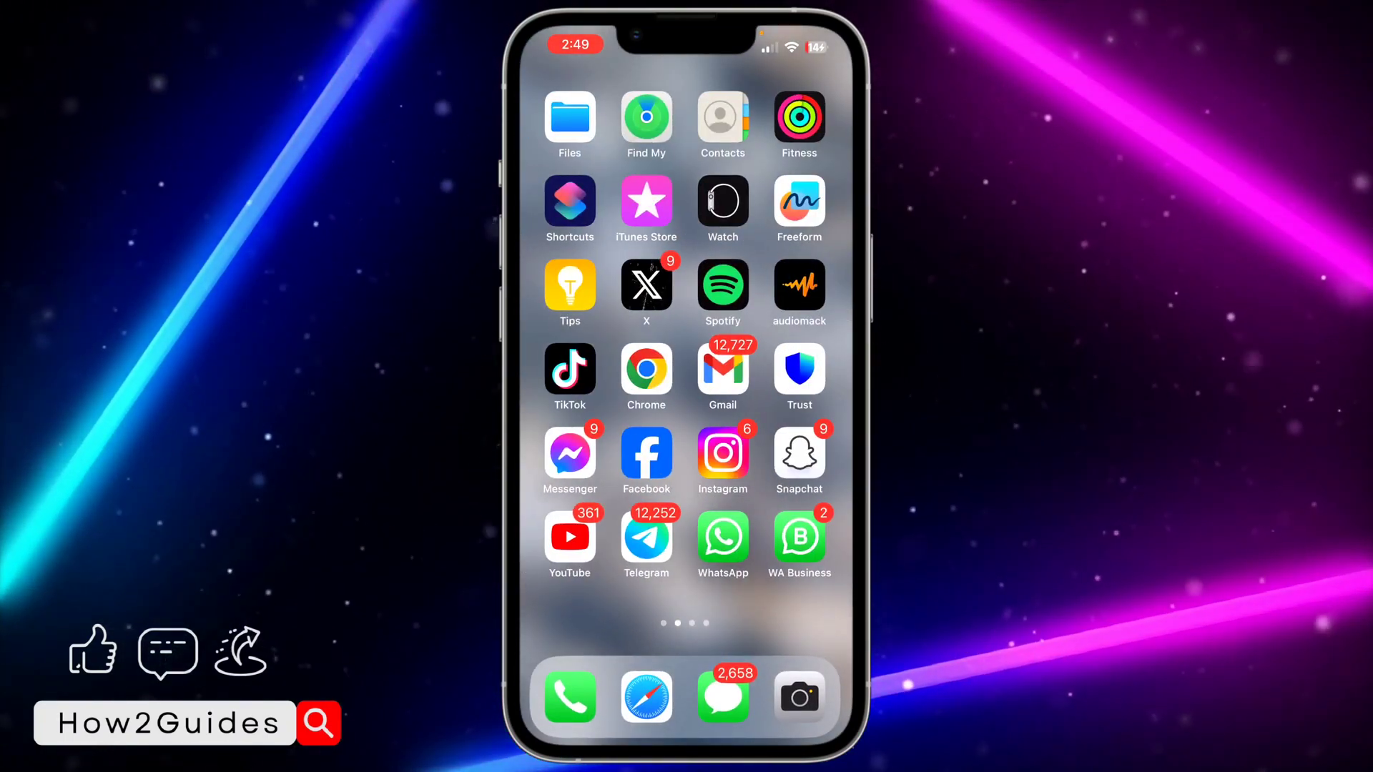
click(569, 207)
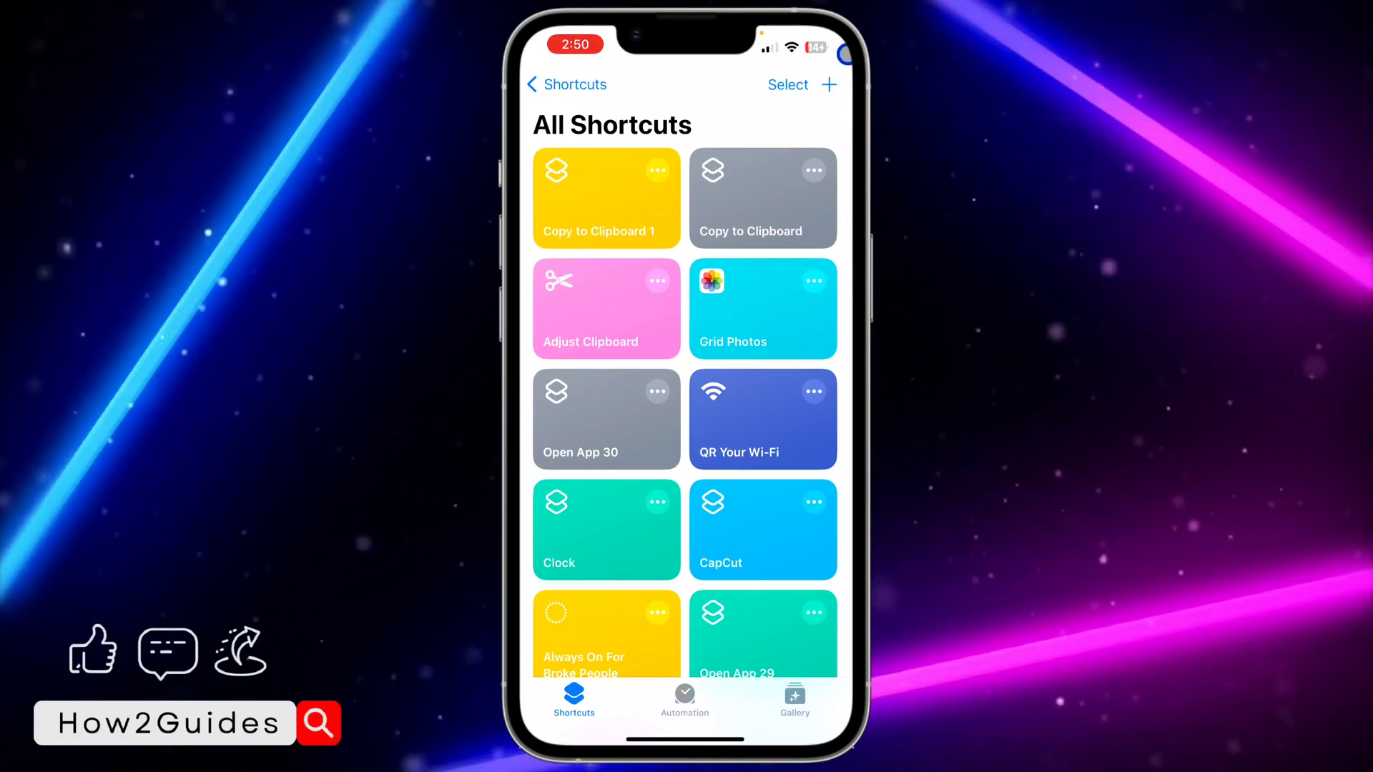
click(828, 84)
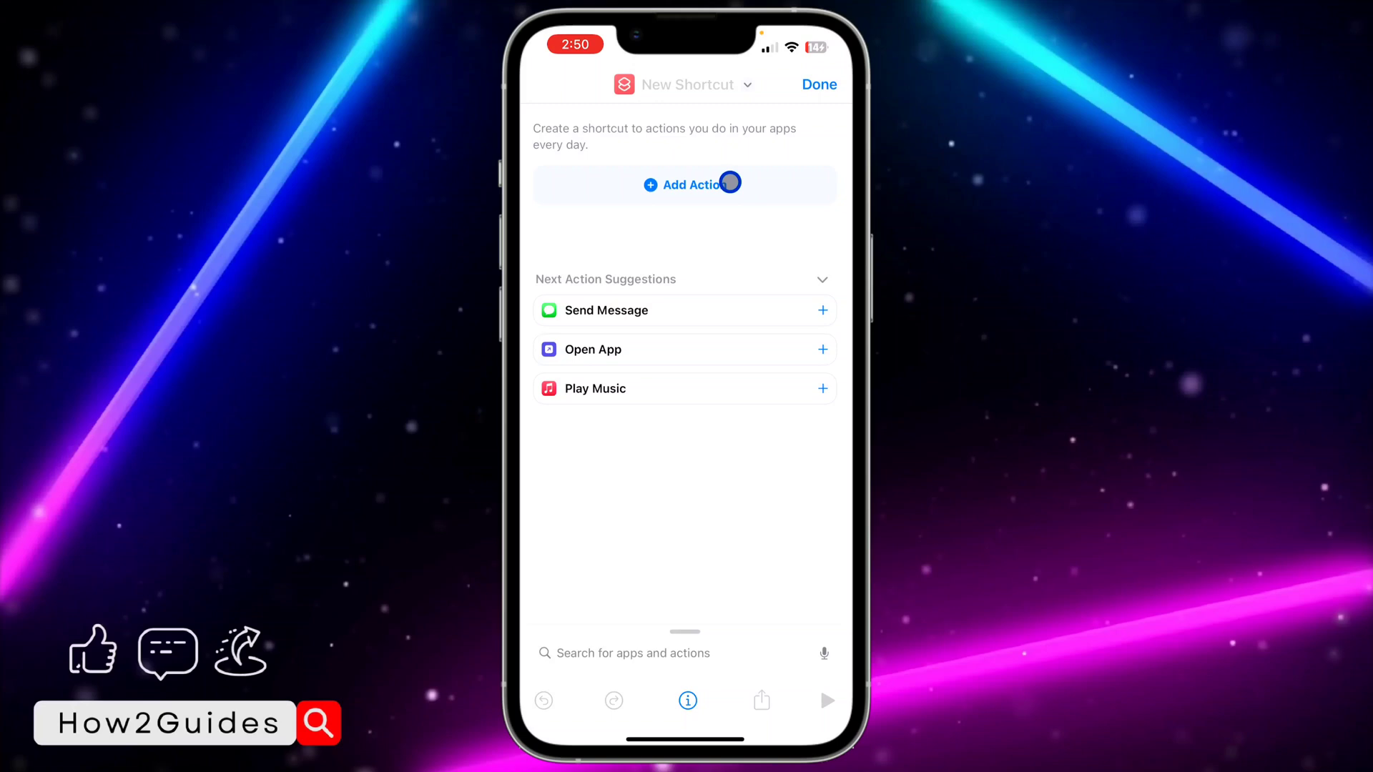
- Search actions for 'Change case' and add the Change Case action
click(690, 184)
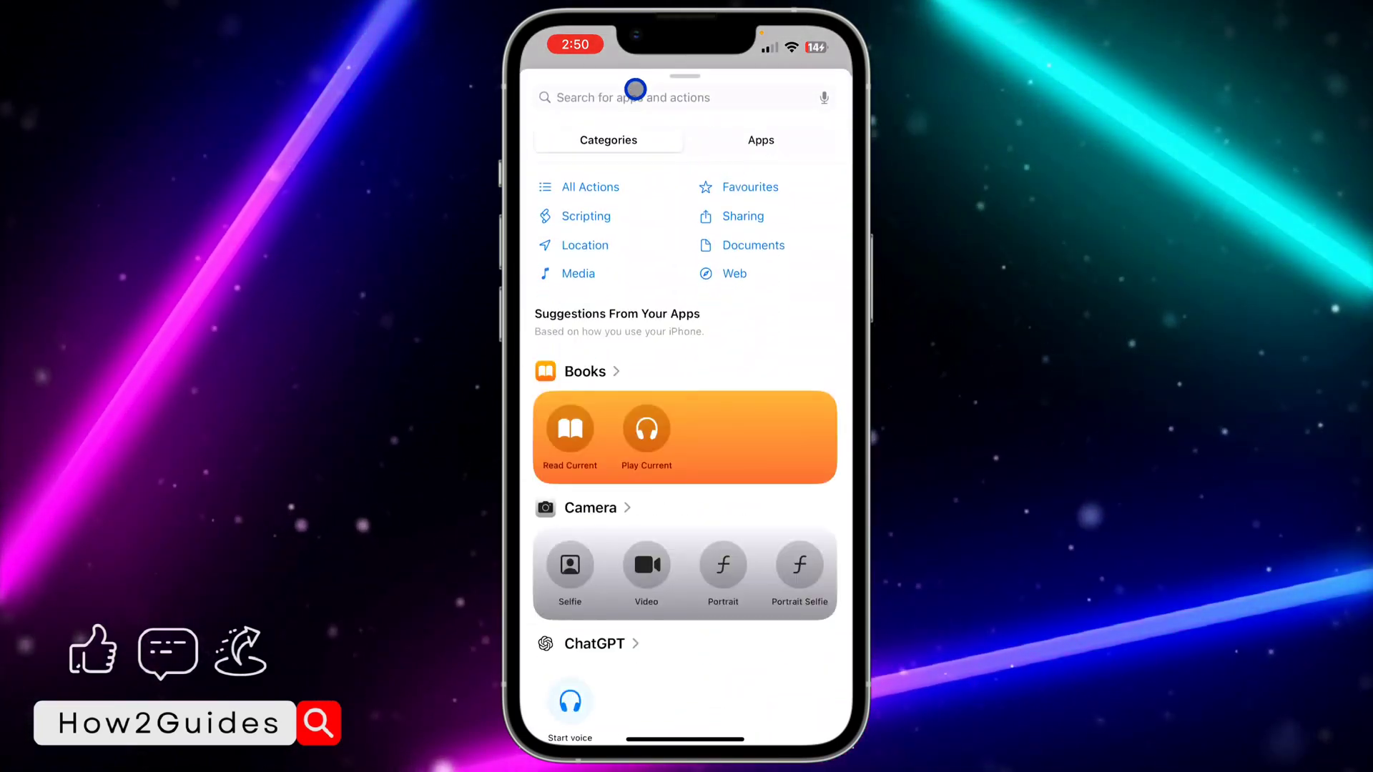
click(639, 97)
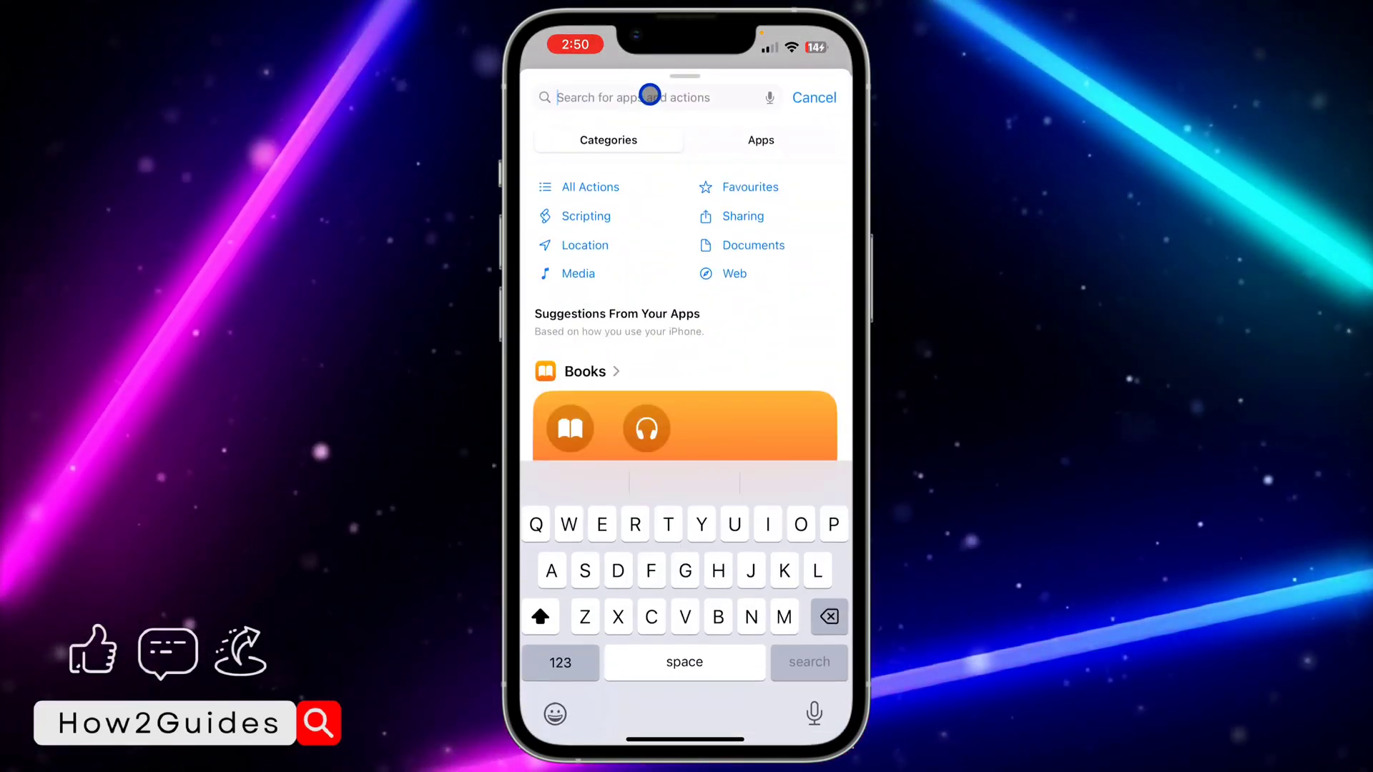
text(Change)
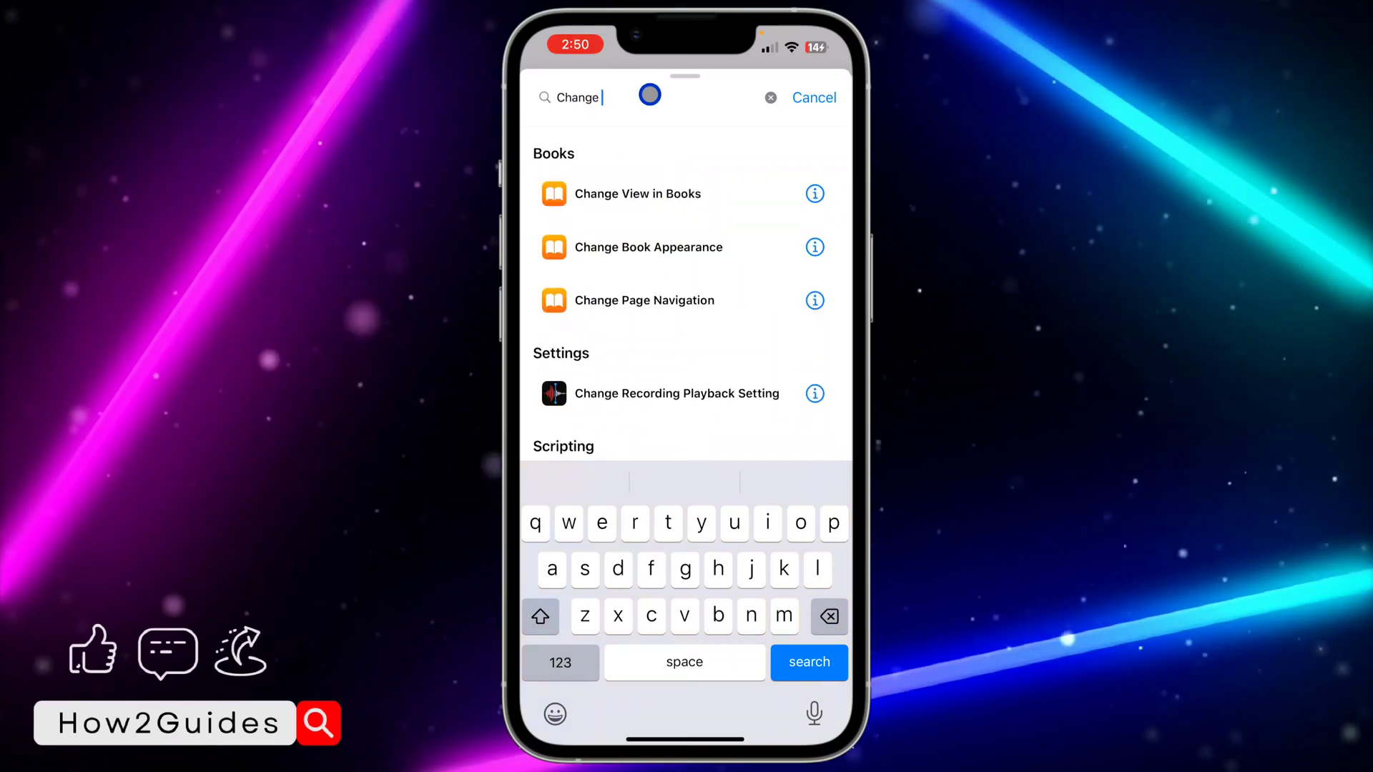
text(case)
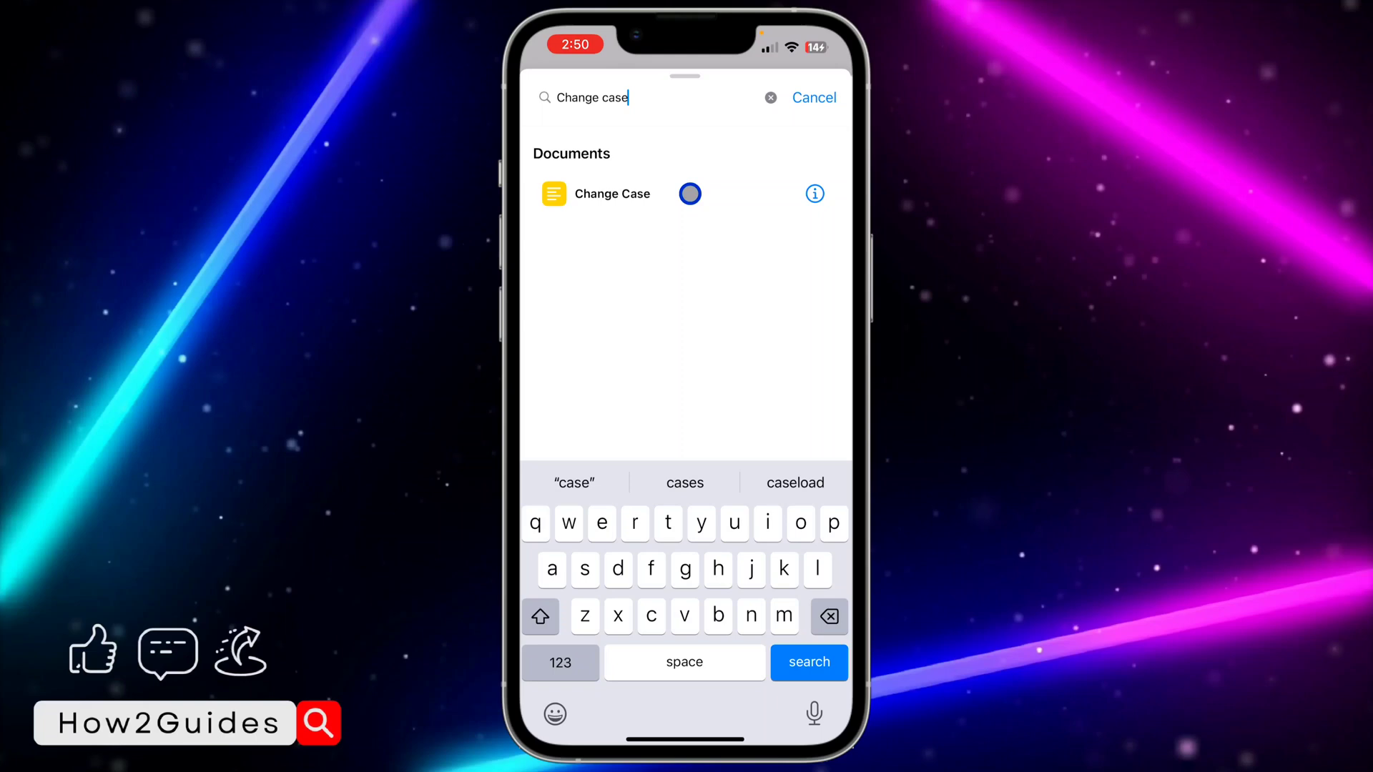
click(612, 193)
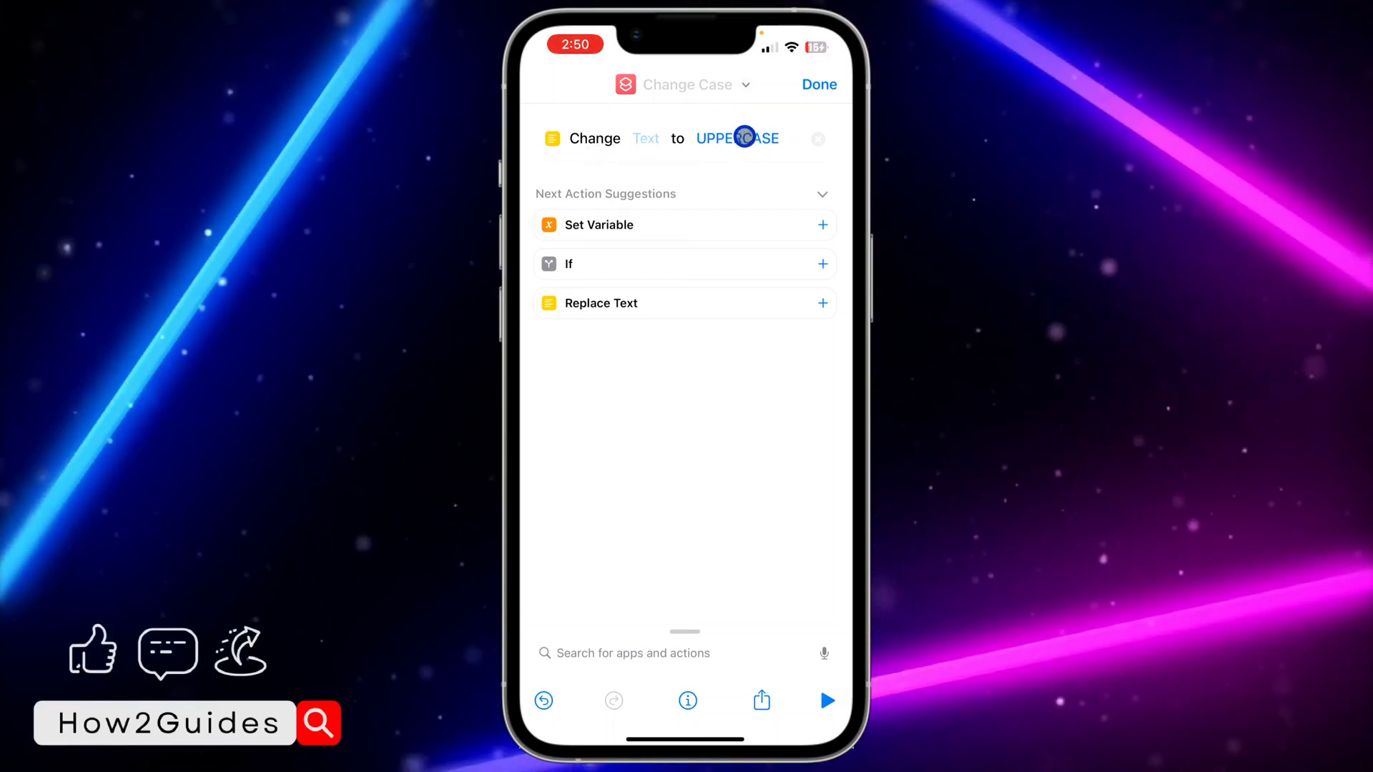
click(736, 137)
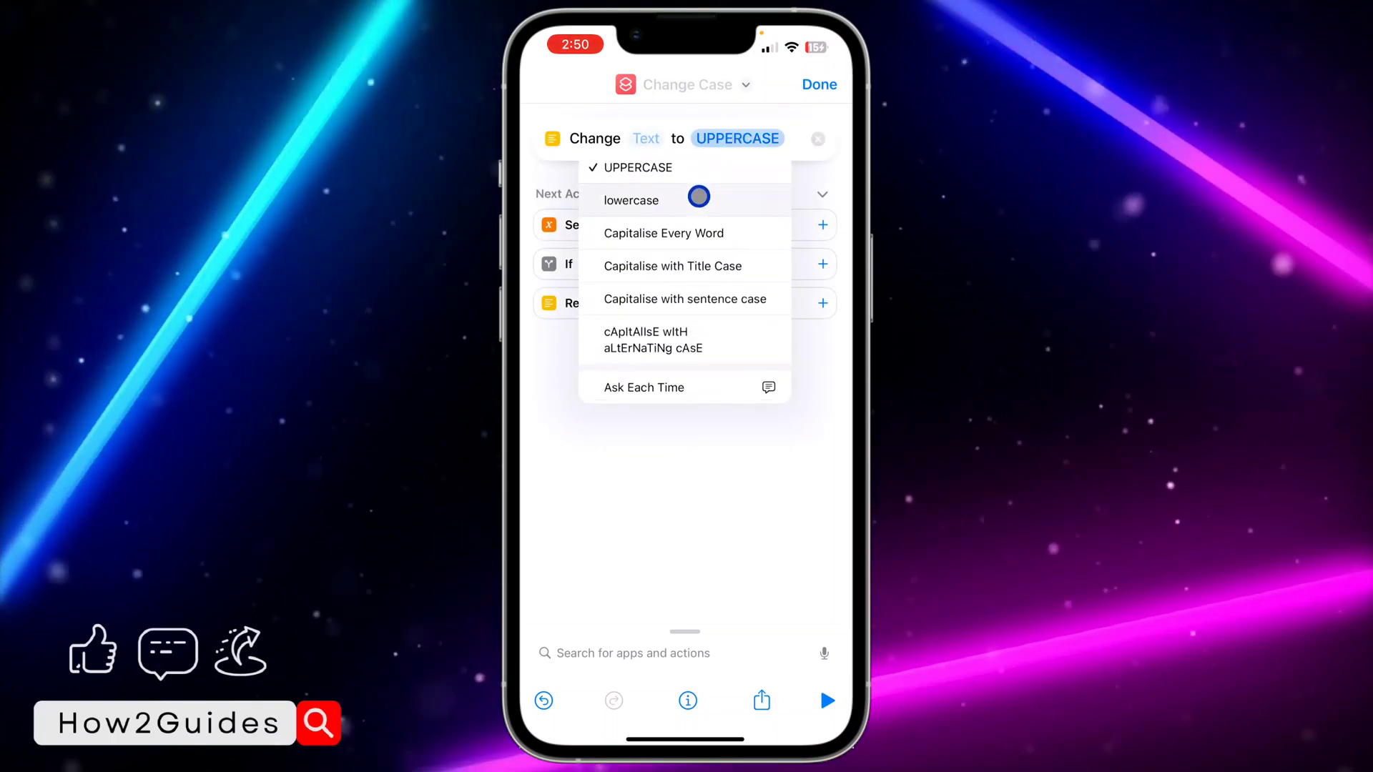
- Set Change Case to lowercase and use the Clipboard as its input text
click(630, 200)
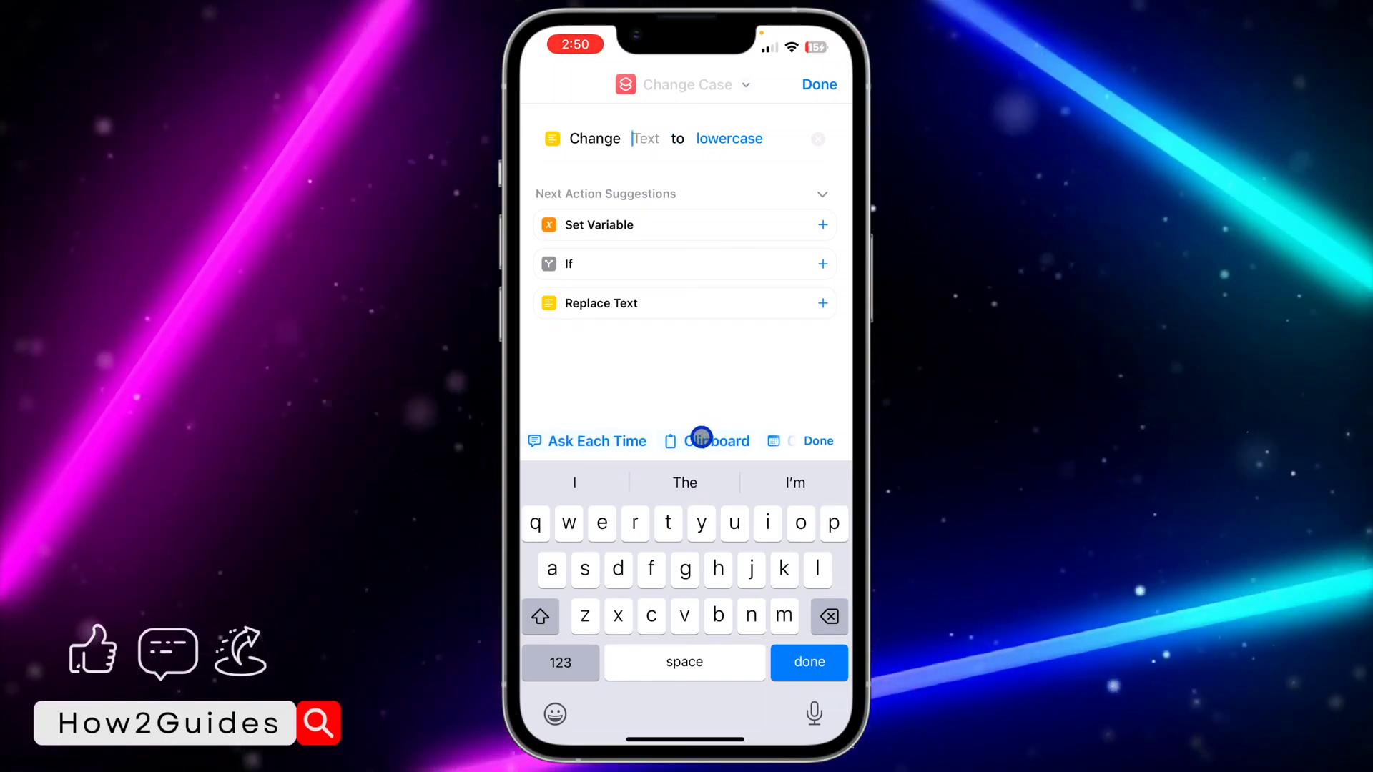
click(713, 441)
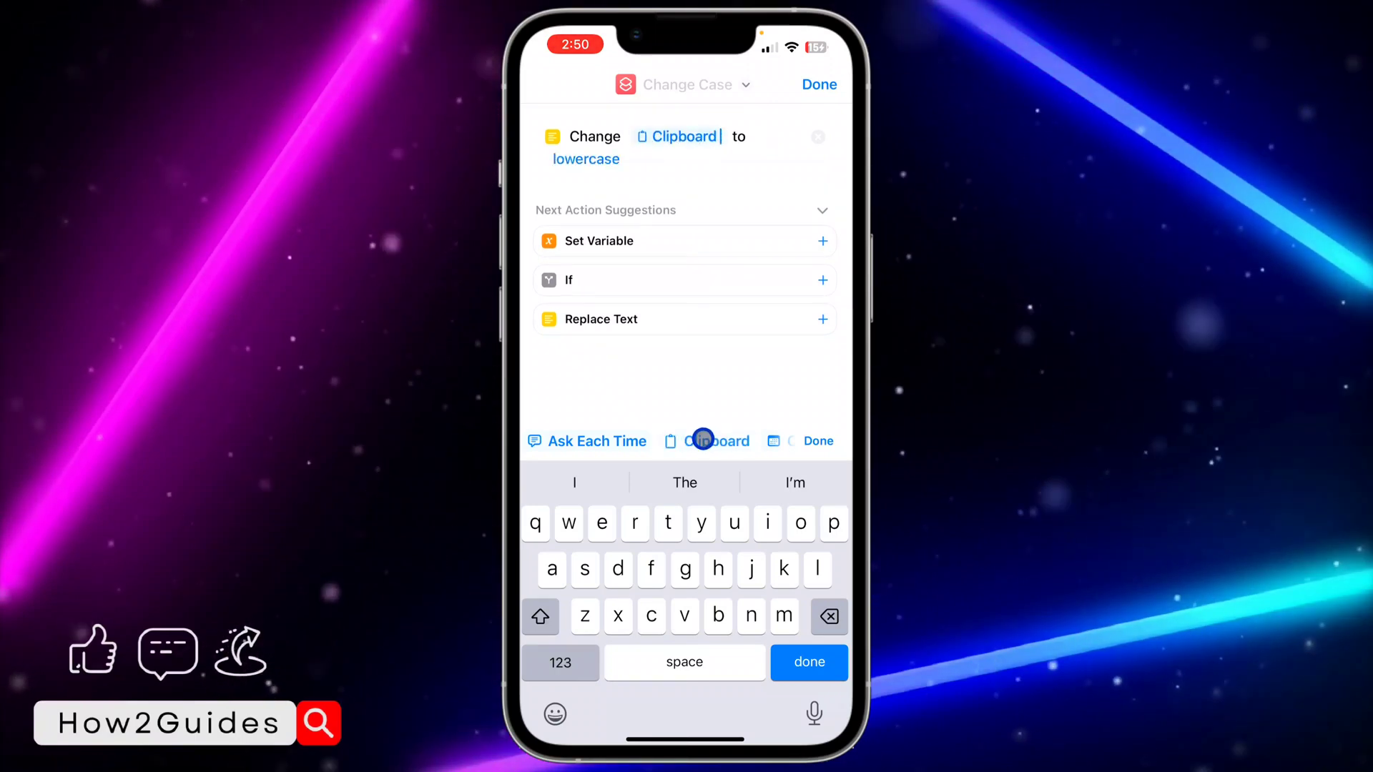
click(716, 441)
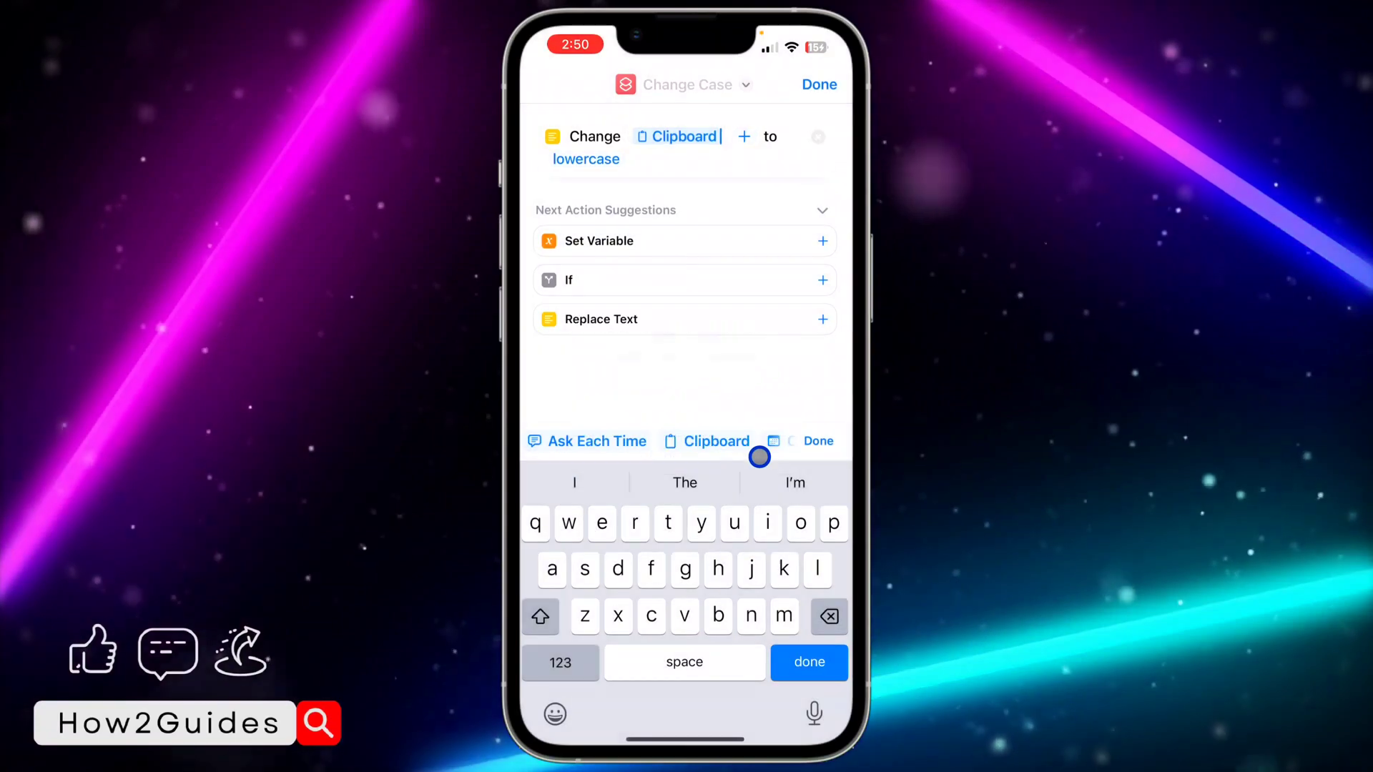
click(807, 662)
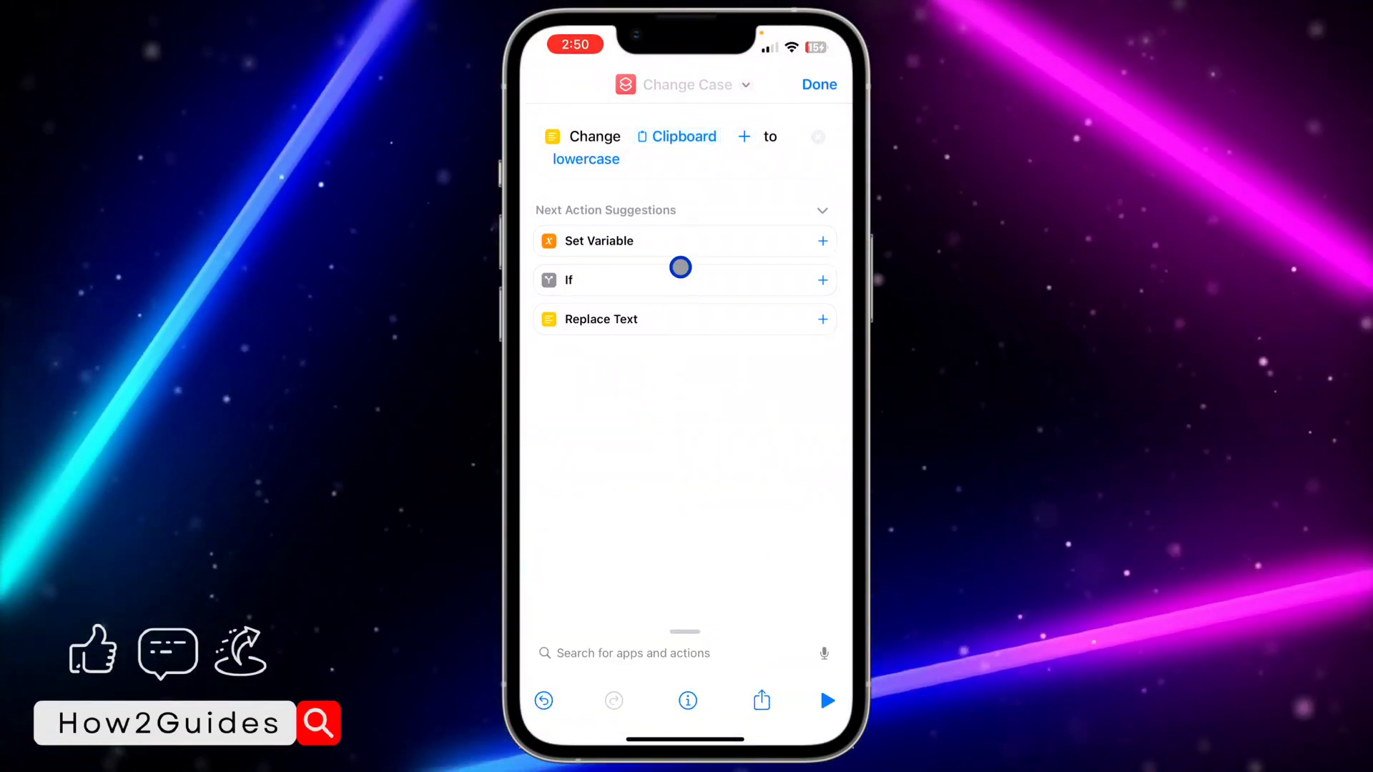
mouse_move(655, 653)
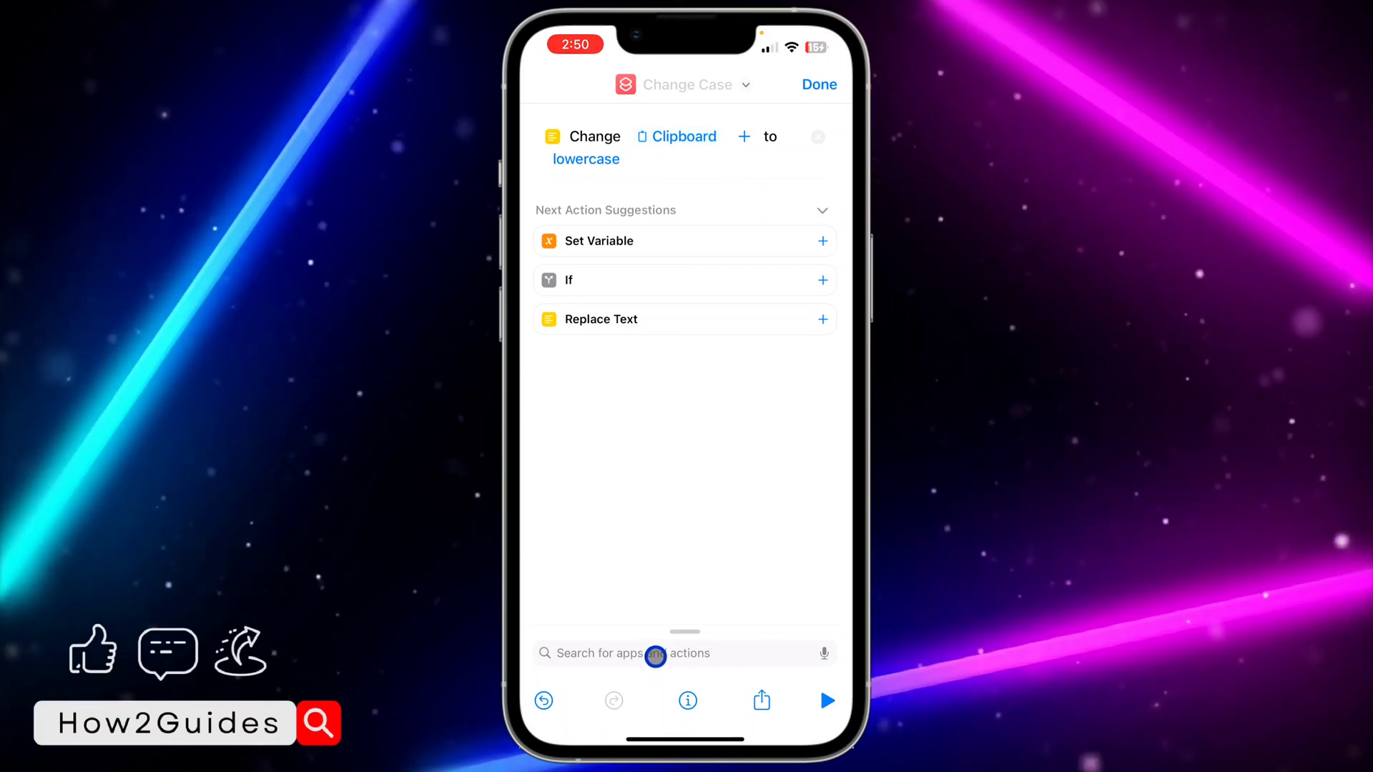
- Search 'Copy' and add a Copy to Clipboard action after Change Case
click(683, 653)
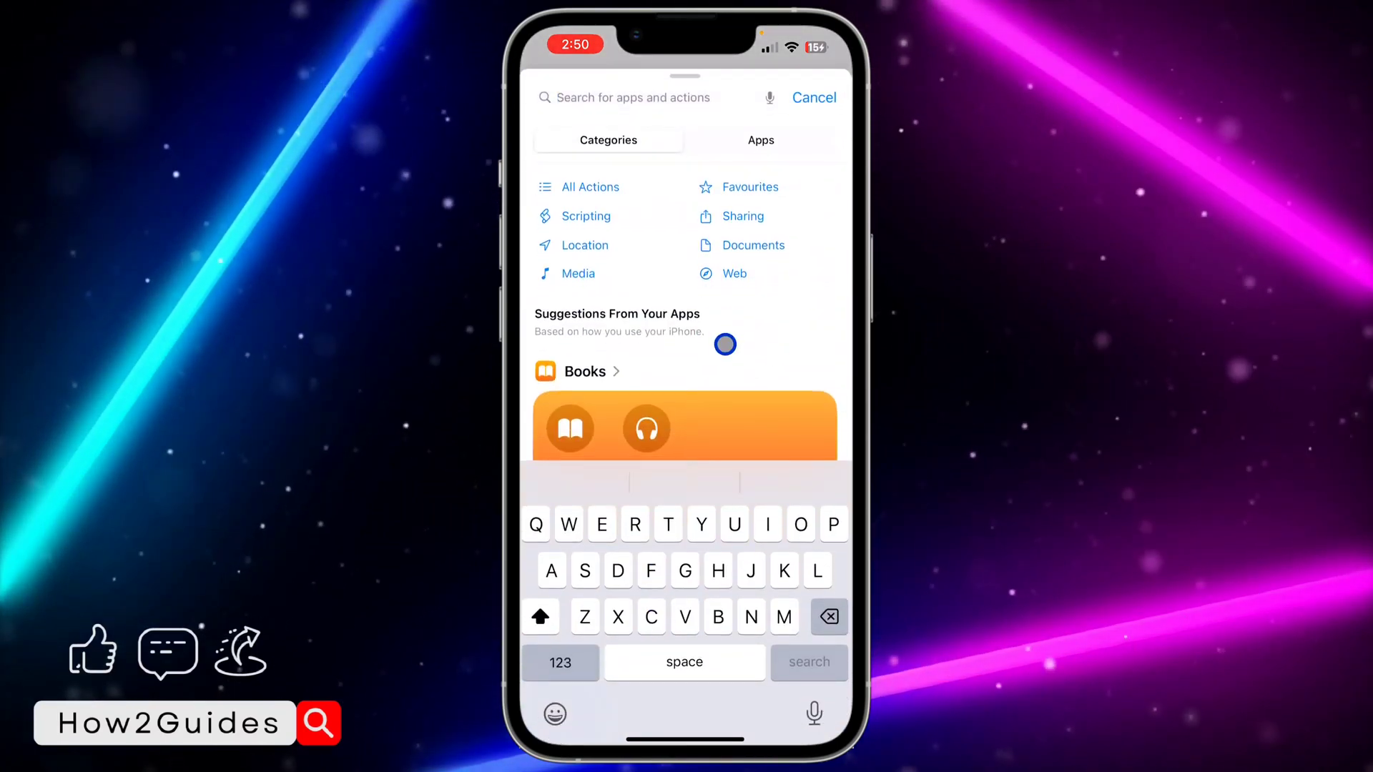
text(Copy)
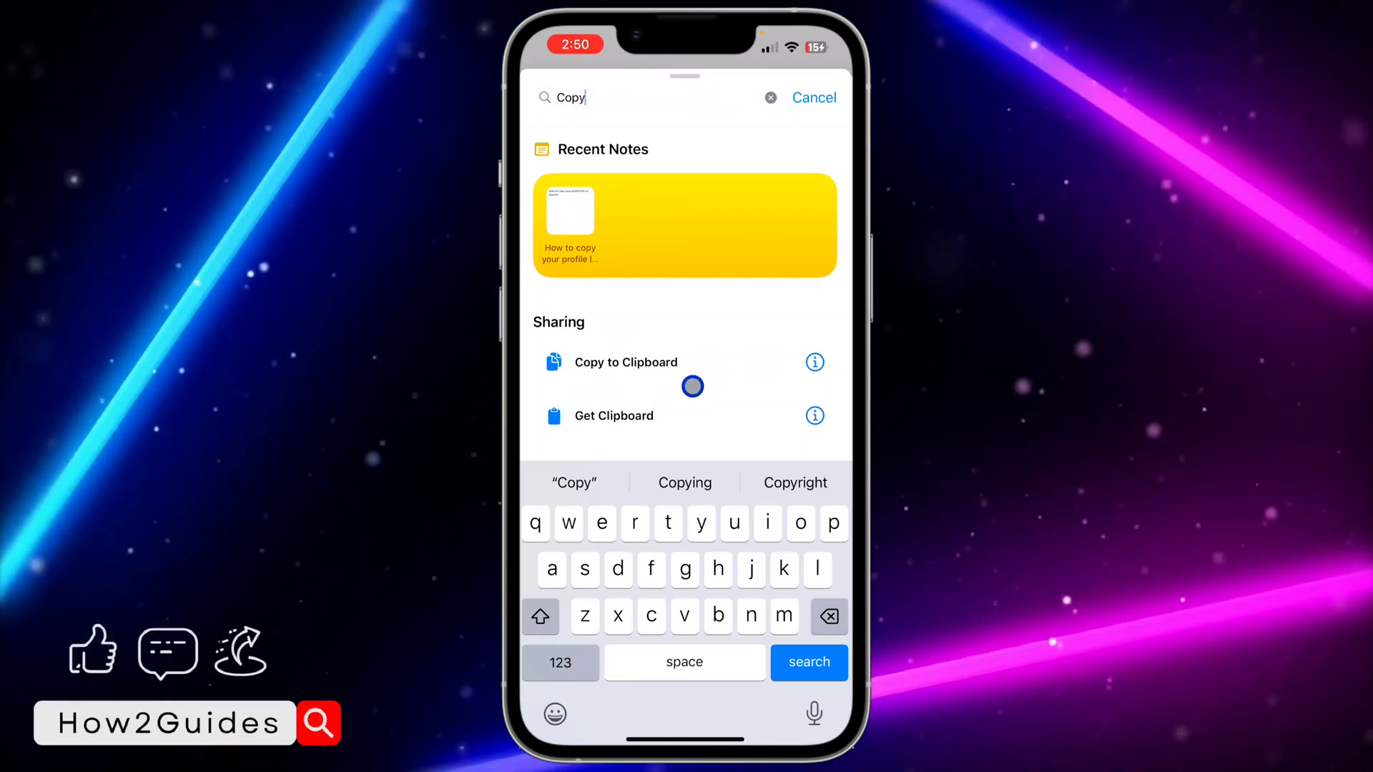
click(624, 362)
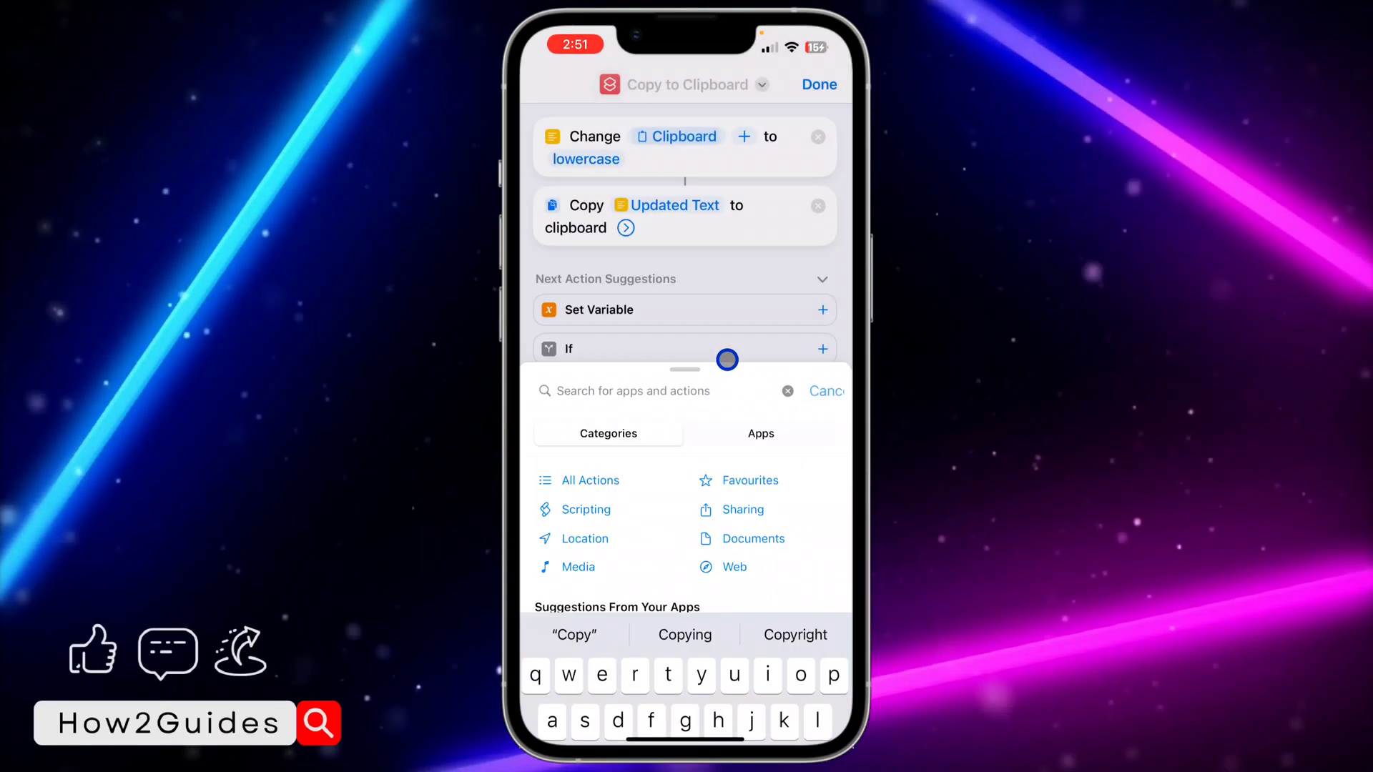
click(823, 391)
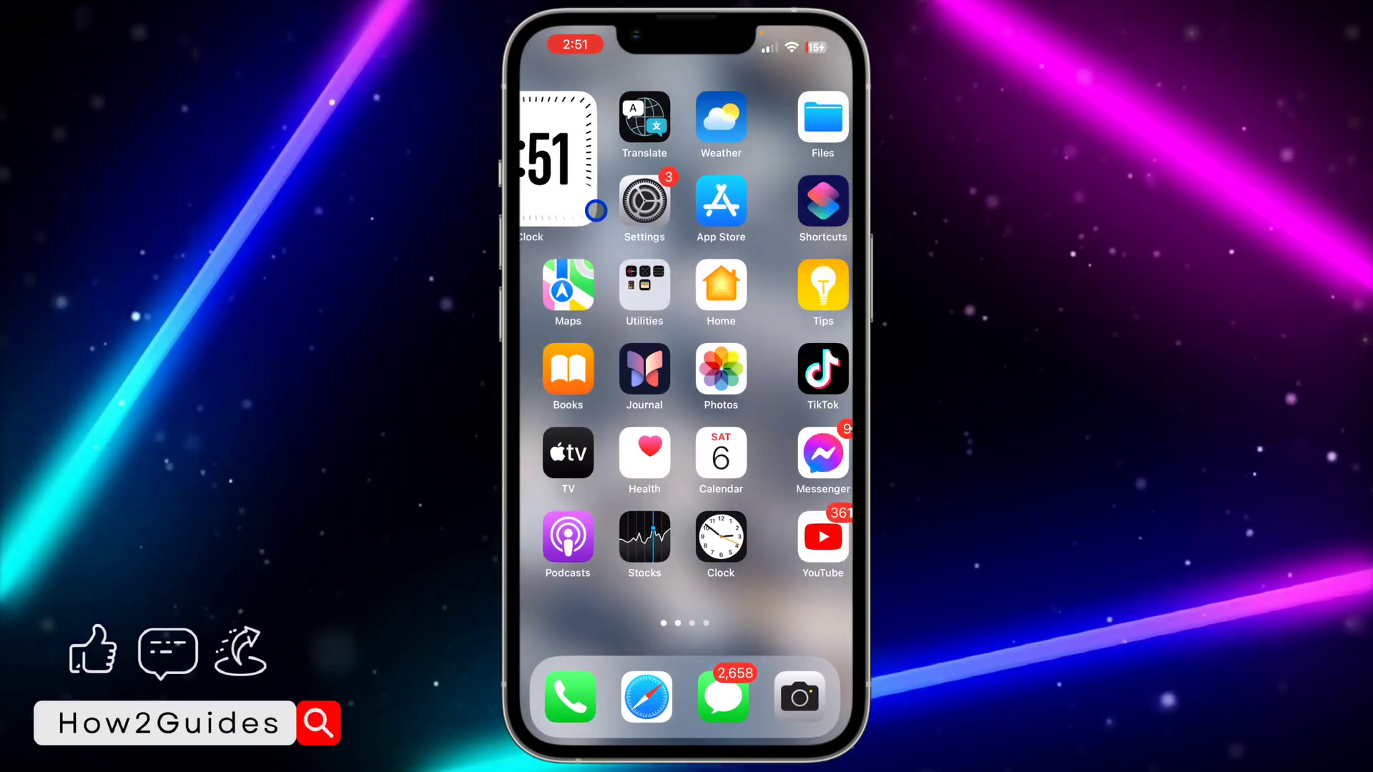
- Run the Copy to Clipboard 2 shortcut and paste the lowercase text into the note
click(821, 208)
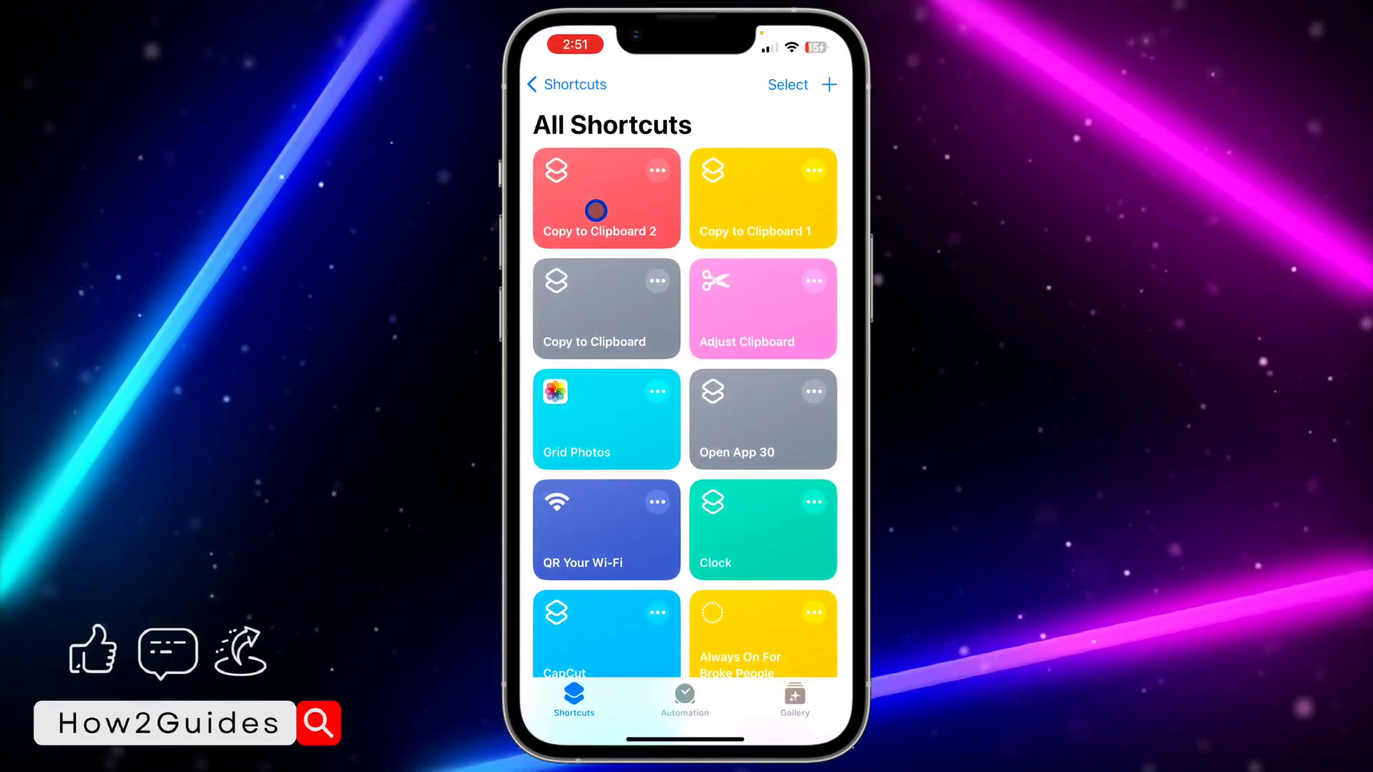
click(596, 210)
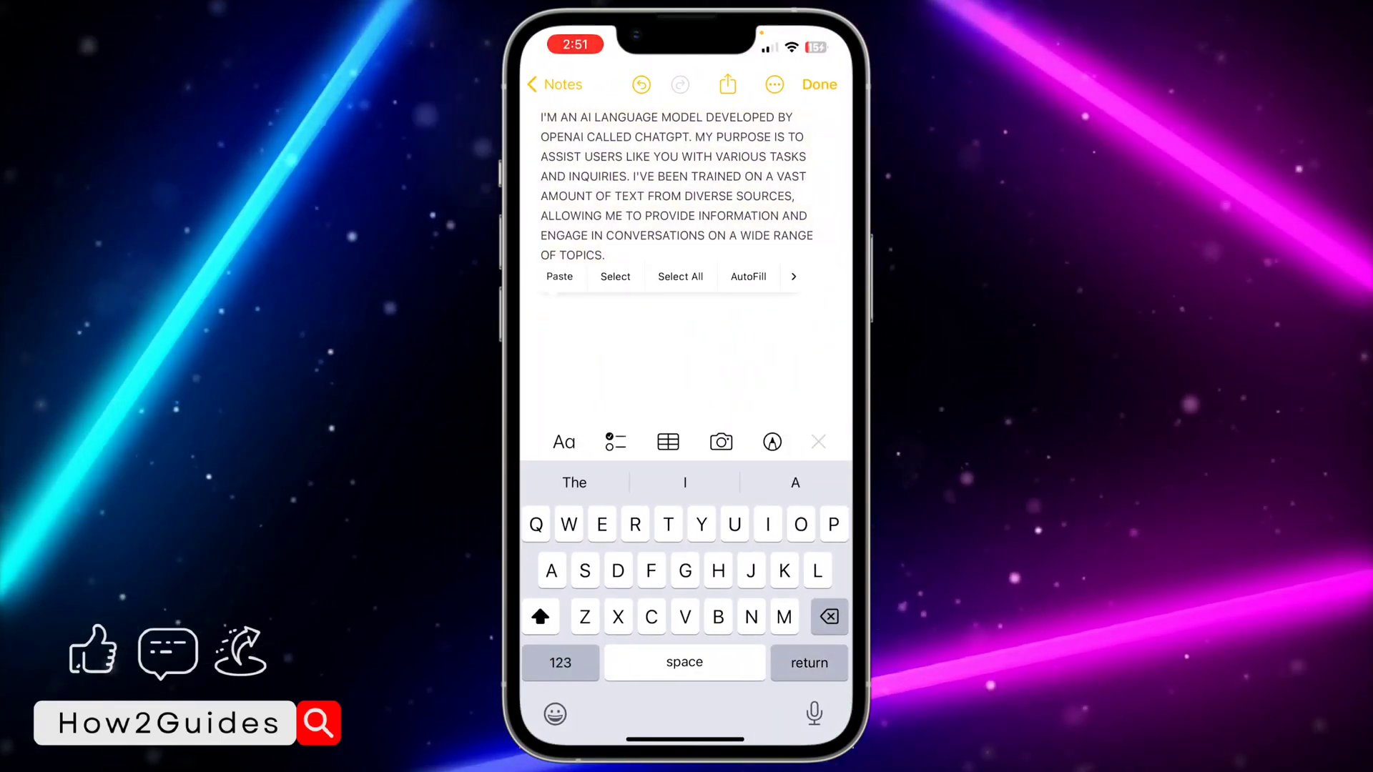
click(559, 277)
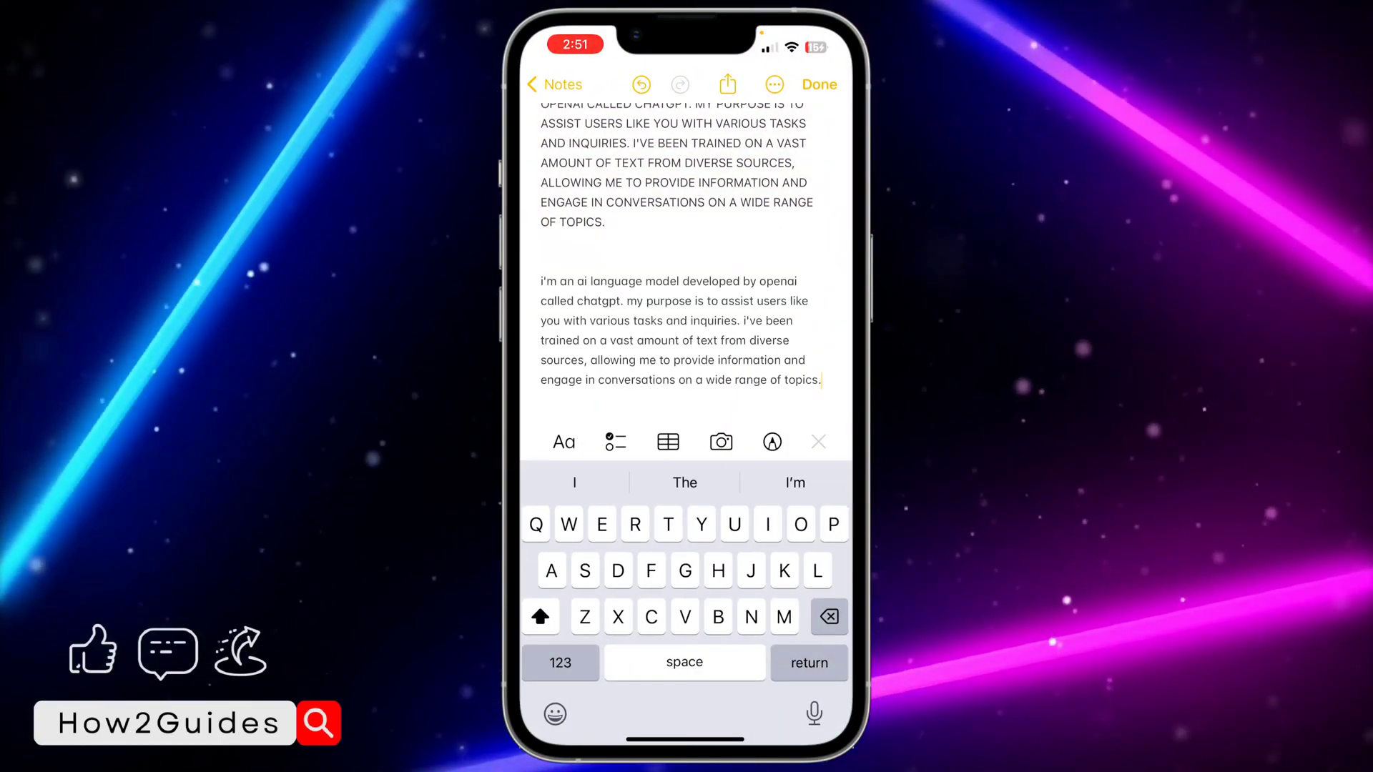